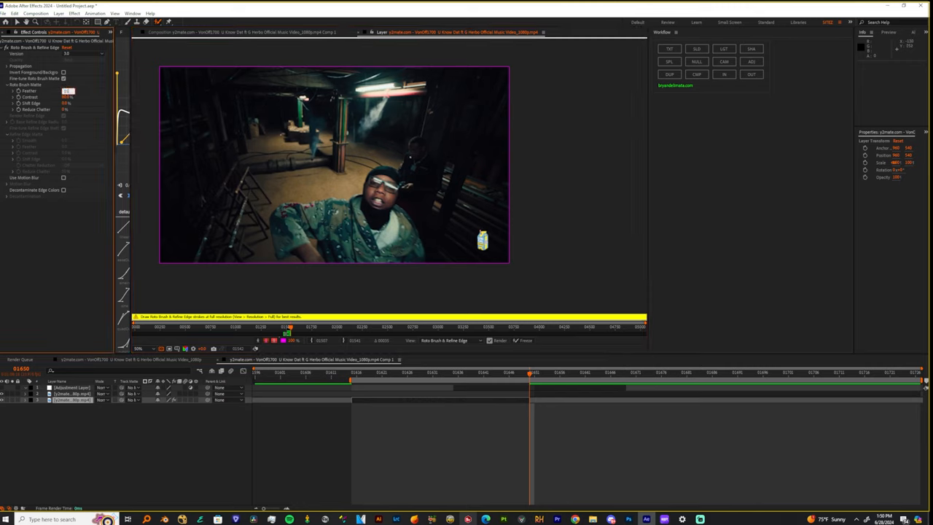
# Show the Roto Brush cutout of the performer in the Composition viewer.
pyautogui.click(516, 341)
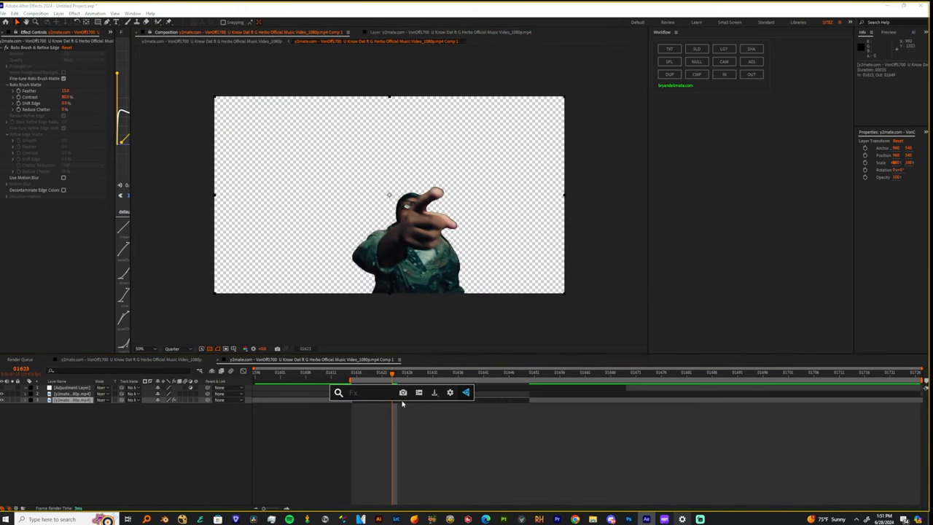
# Apply Refine Soft Matte to the cutout layer to soften its edges.
pyautogui.write('refine')
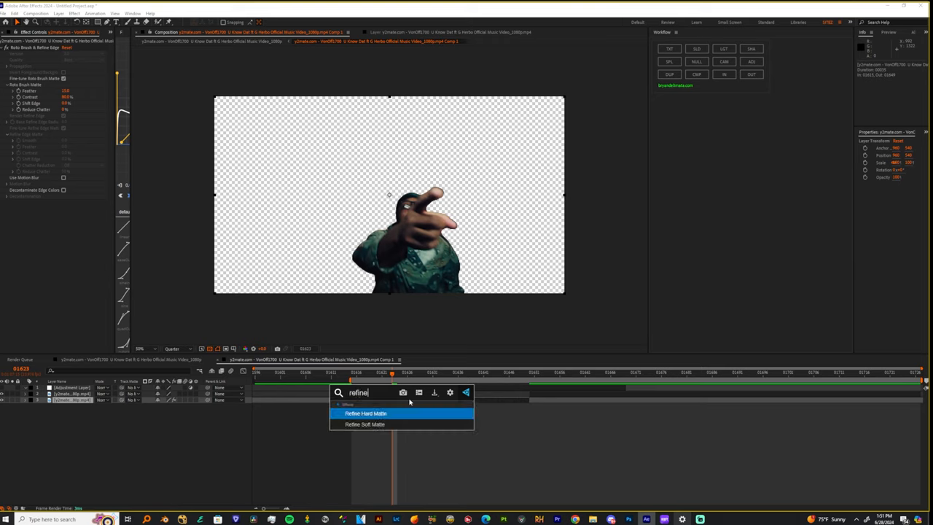
pyautogui.click(364, 423)
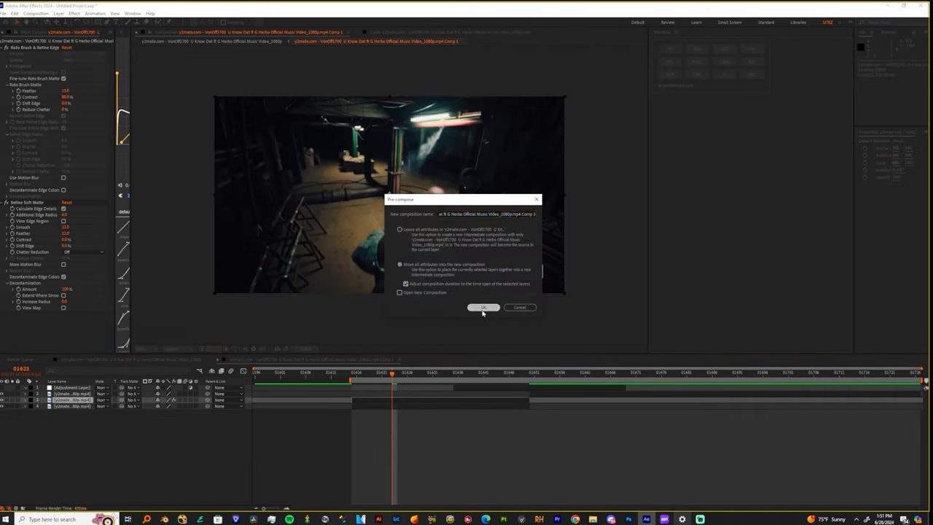
# Confirm the Pre-compose dialog, nesting the subject into a new composition.
pyautogui.click(482, 306)
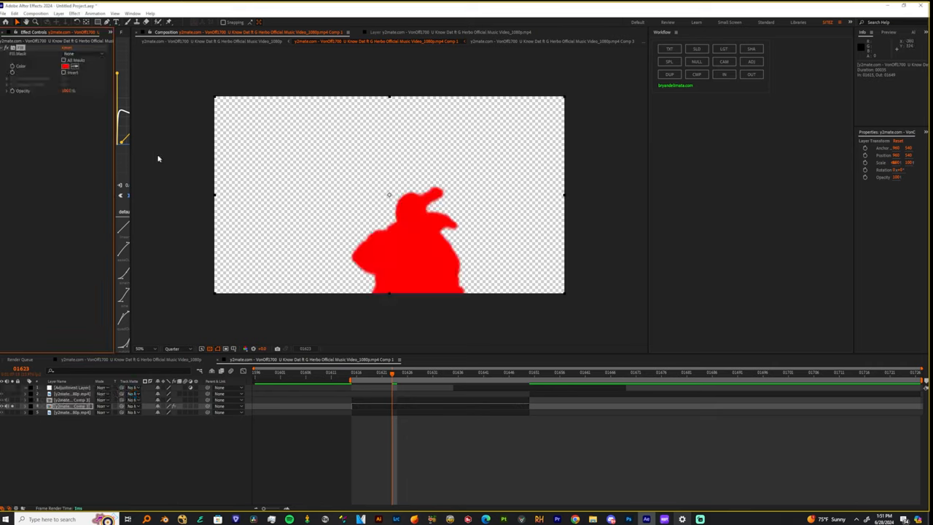
# Make the silhouette's Fill white and adjust its Echo trail.
pyautogui.click(60, 67)
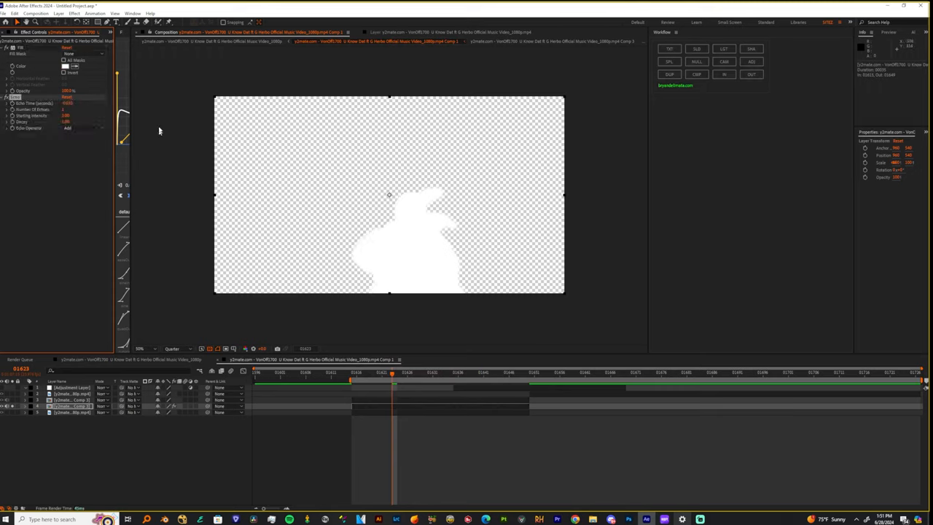
pyautogui.click(70, 108)
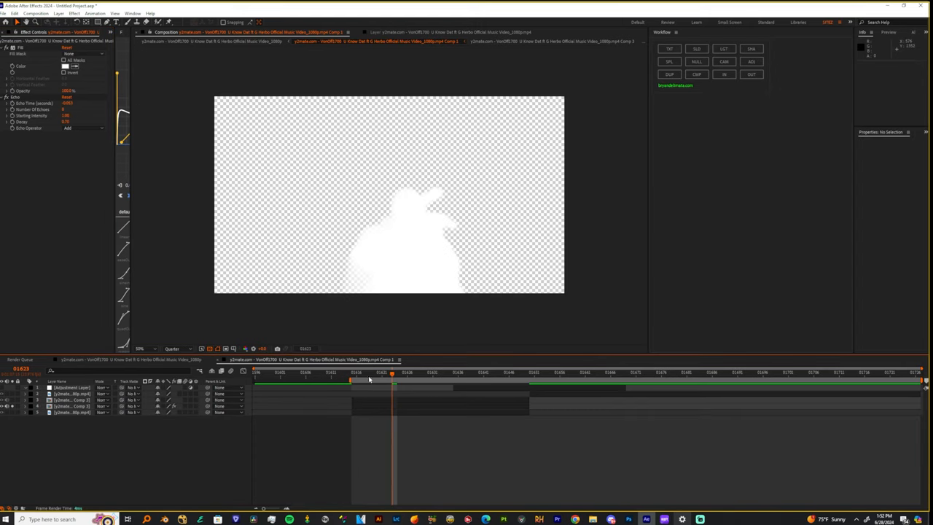
# Add an adjustment layer in the timeline above the footage and silhouette layers.
pyautogui.click(353, 376)
pyautogui.write('mat')
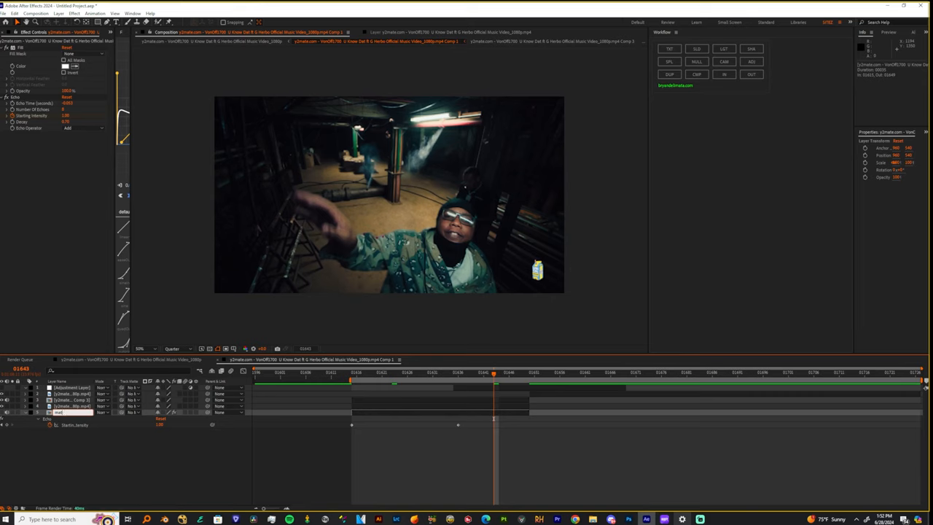
# Apply S_DistortChroma to the adjustment layer with the silhouette precomp as its source layer.
pyautogui.click(64, 405)
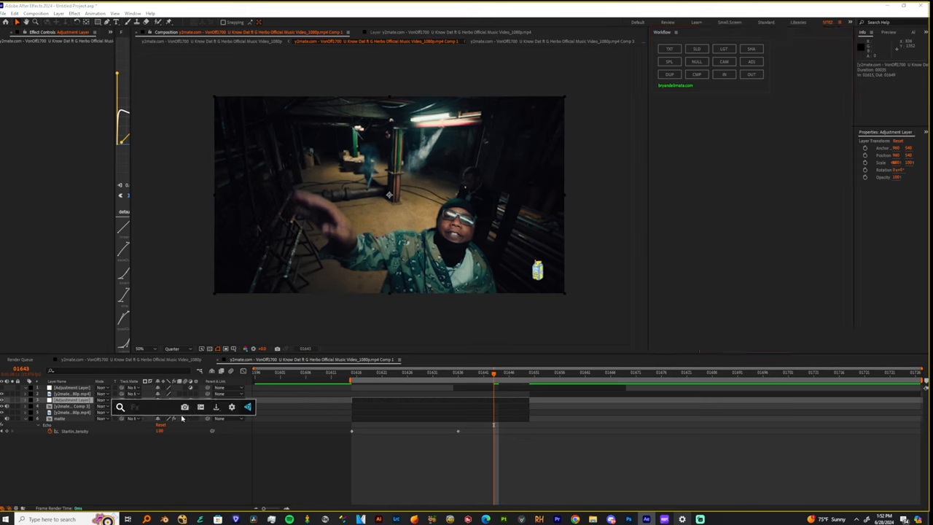
pyautogui.write('distort')
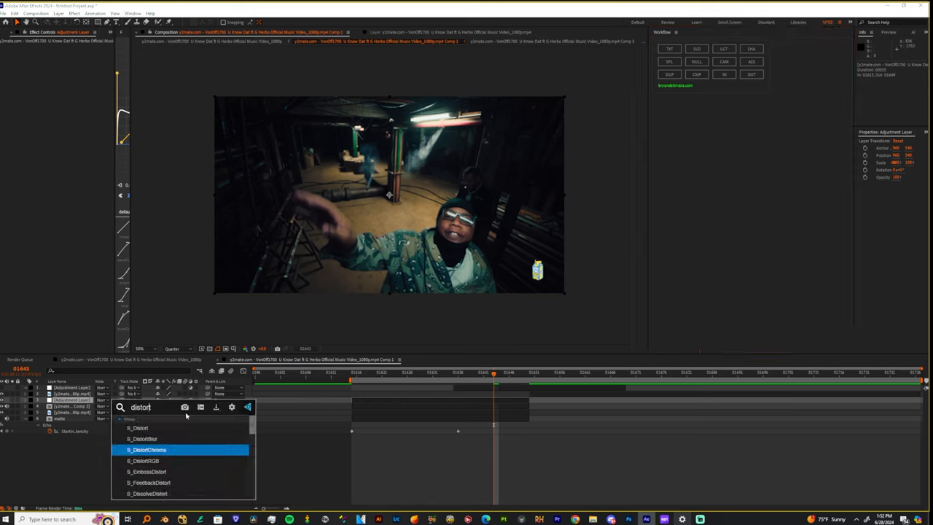
pyautogui.doubleClick(151, 449)
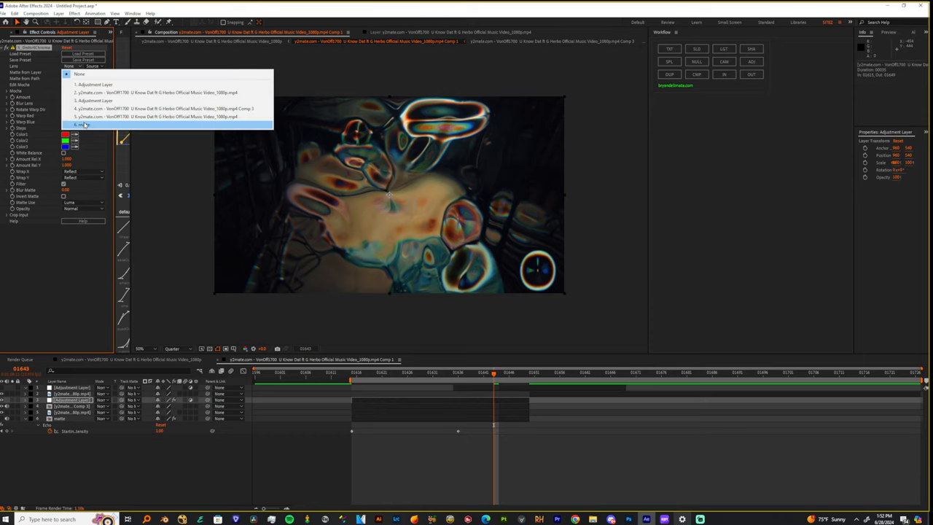
pyautogui.click(73, 131)
pyautogui.write('main')
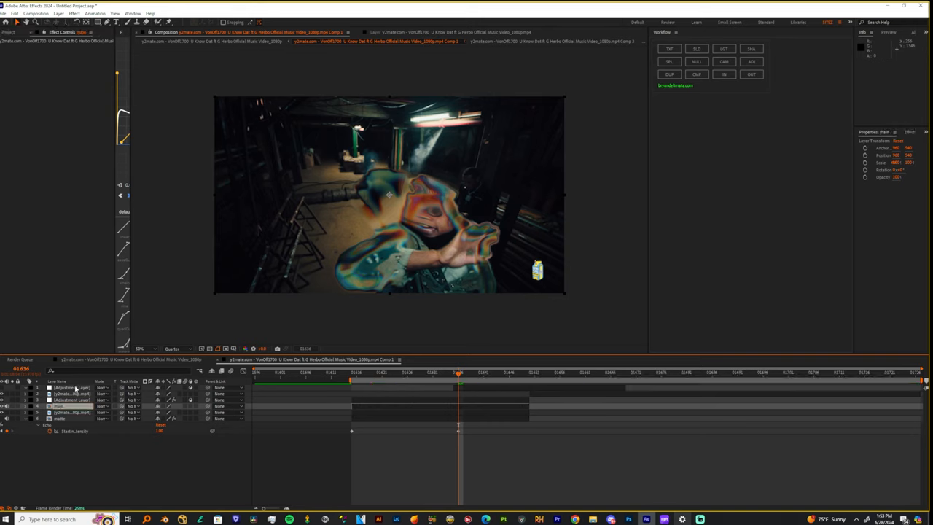
# Adjust S_DistortChroma parameters and preview the softer trail at an earlier frame.
pyautogui.click(66, 414)
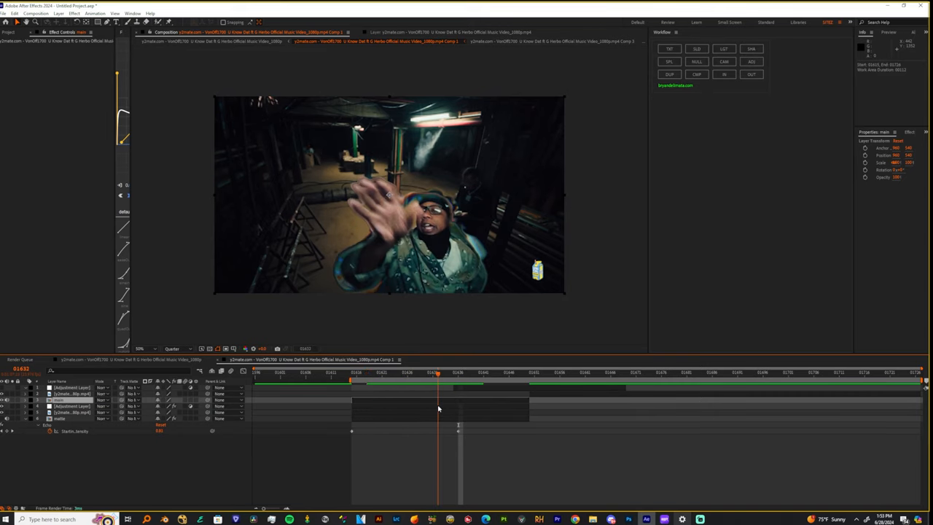
pyautogui.click(457, 385)
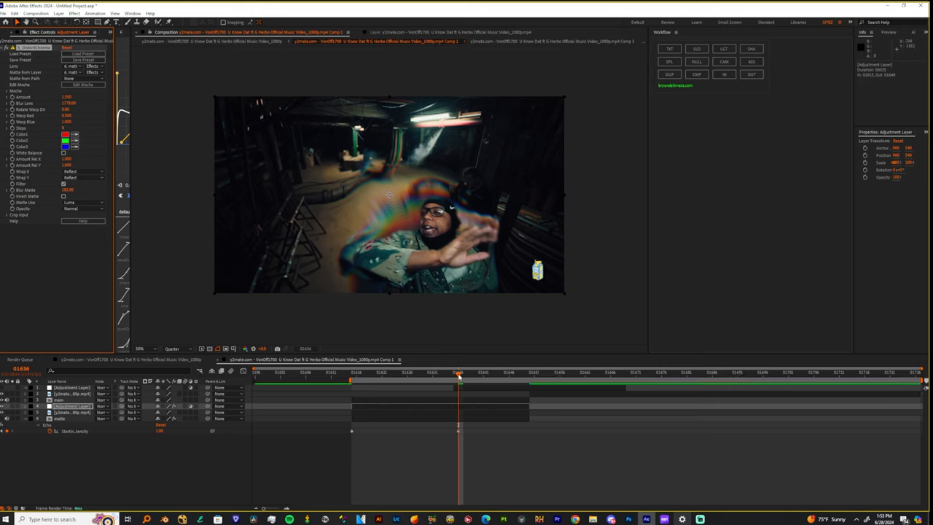
# Tweak the silhouette precomp's Echo values and check the subtler smear at a later frame.
pyautogui.click(403, 376)
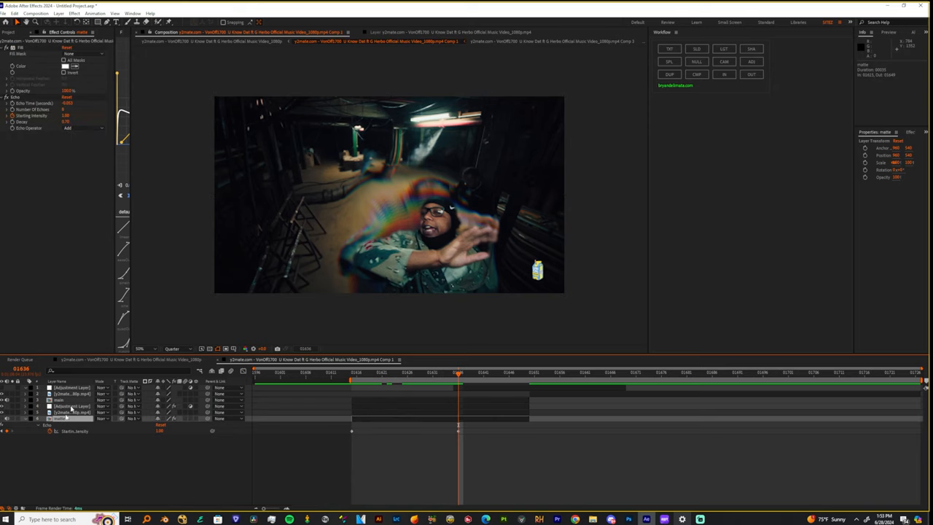
pyautogui.click(72, 405)
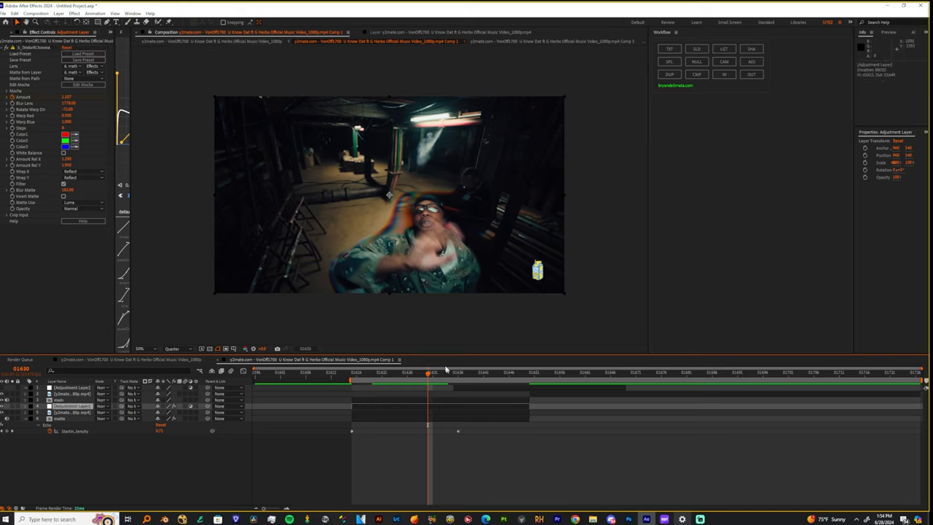
pyautogui.click(533, 373)
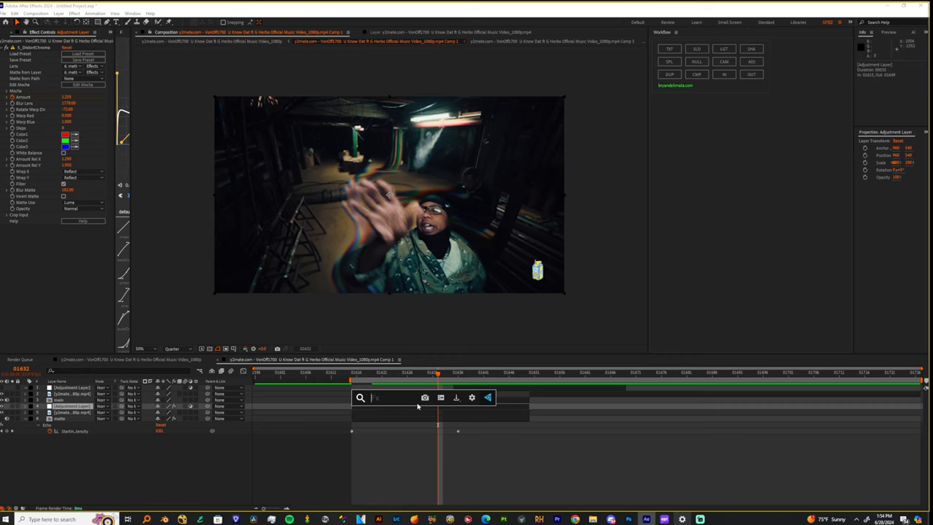
# Apply a glow effect to the adjustment layer, set its source and drag its strength value.
pyautogui.write('glow')
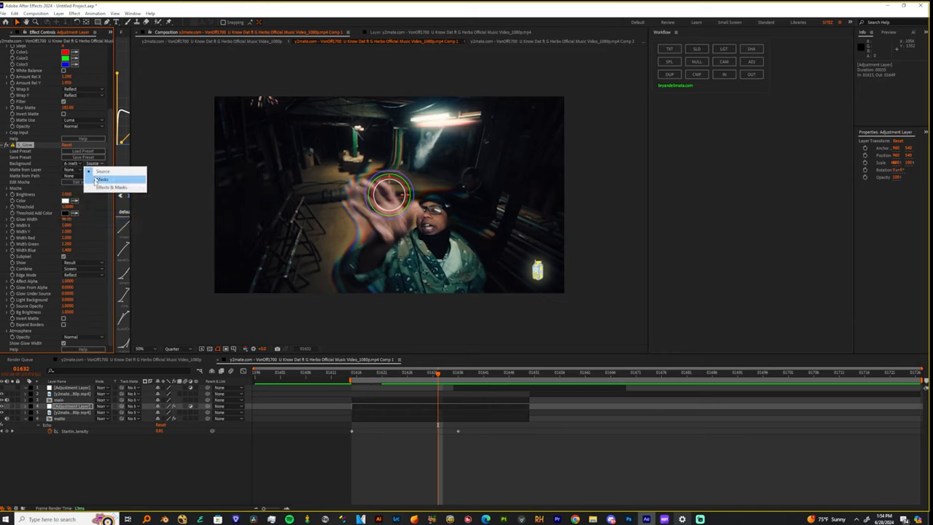
pyautogui.click(104, 176)
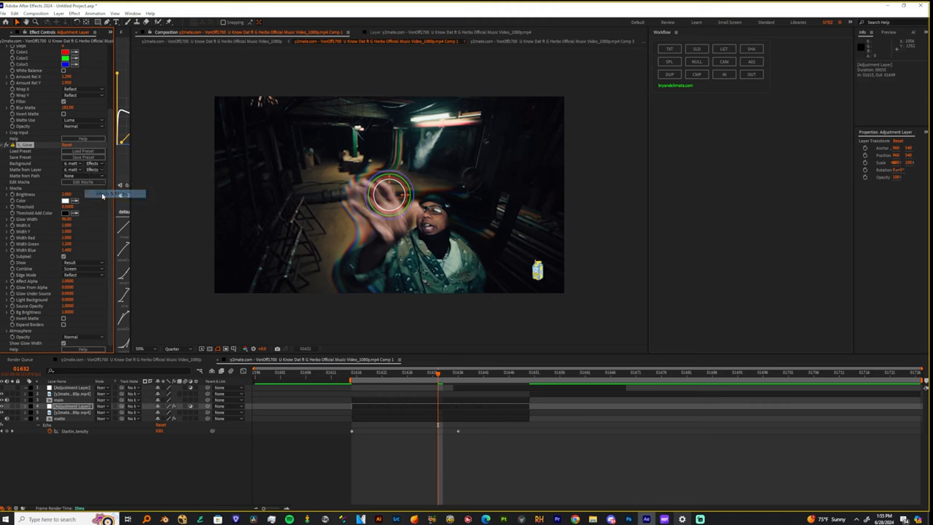
pyautogui.moveTo(437, 376); pyautogui.dragTo(397, 376)
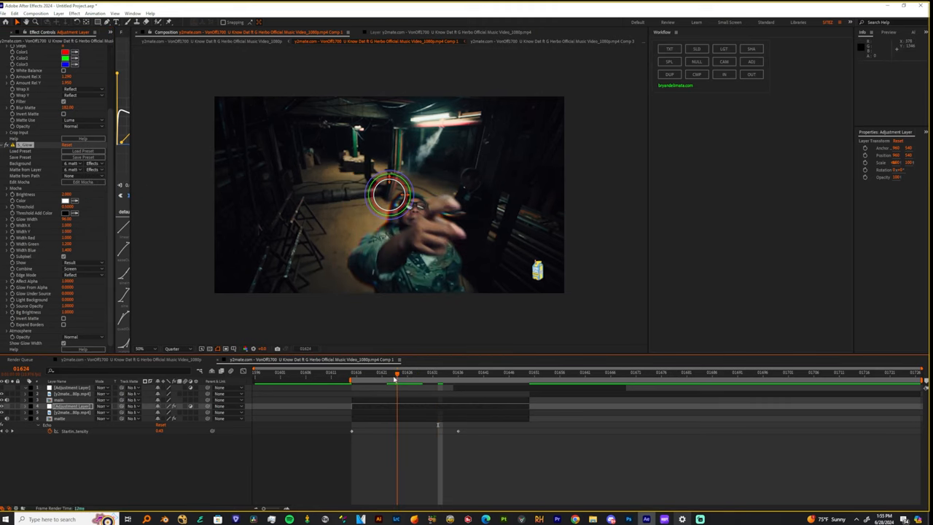
pyautogui.click(408, 373)
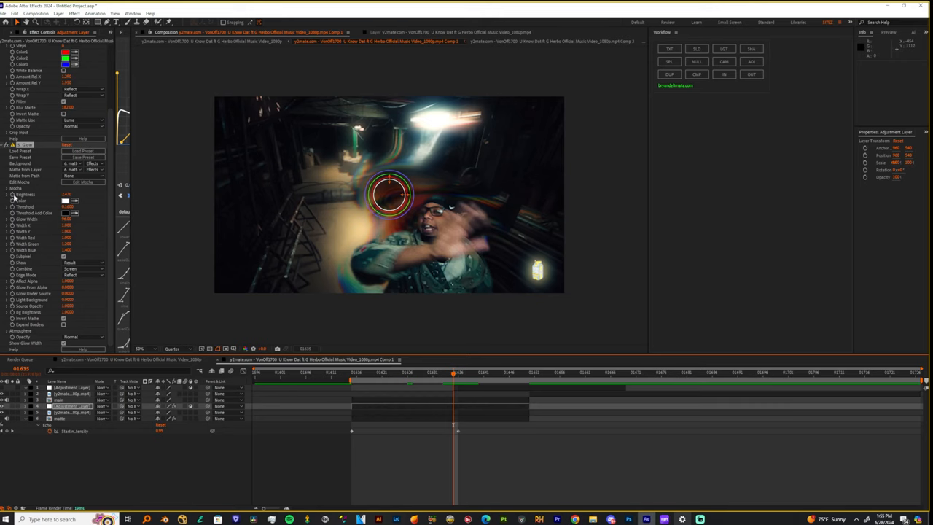
# Deselect all layers before adding the Exposure adjustment.
pyautogui.click(489, 373)
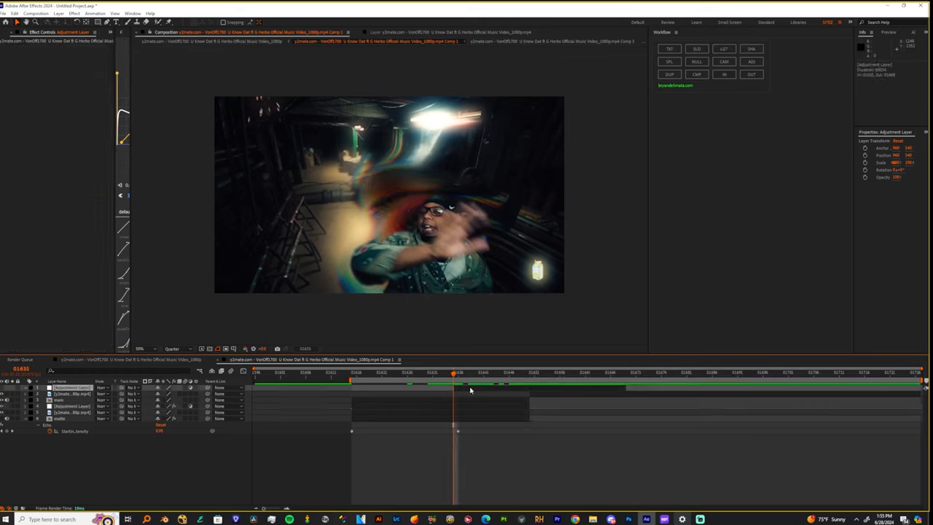
pyautogui.moveTo(462, 387)
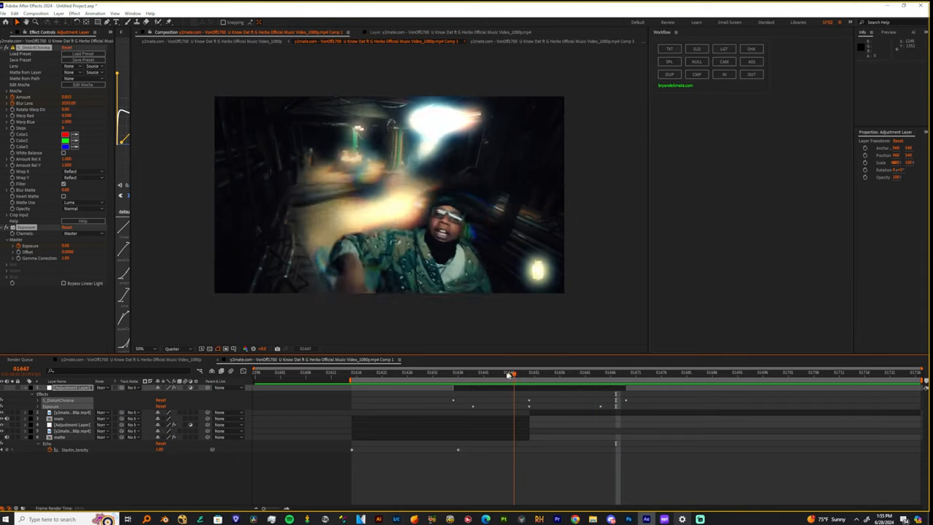
# Drag the selected transition keyframes earlier so the white flash lands before the next clip starts.
pyautogui.click(455, 382)
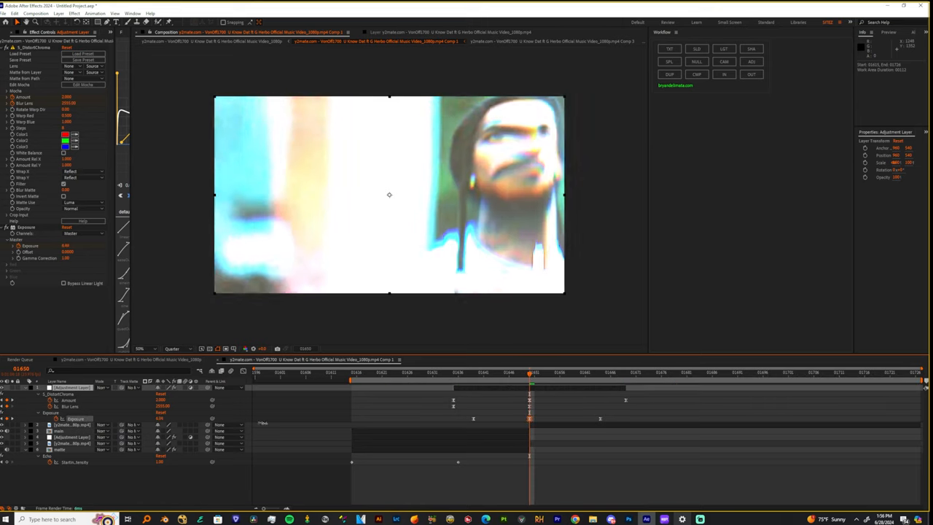
pyautogui.click(454, 373)
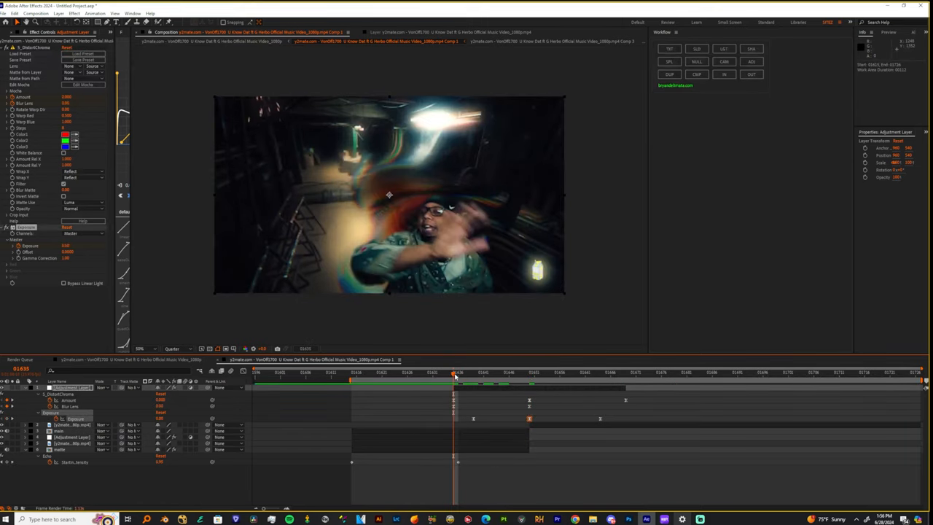
pyautogui.click(431, 379)
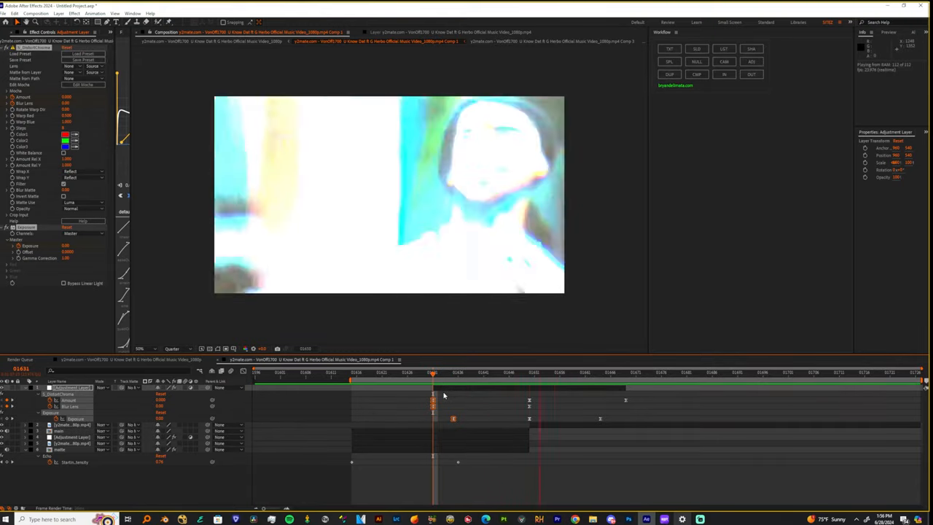
pyautogui.click(555, 372)
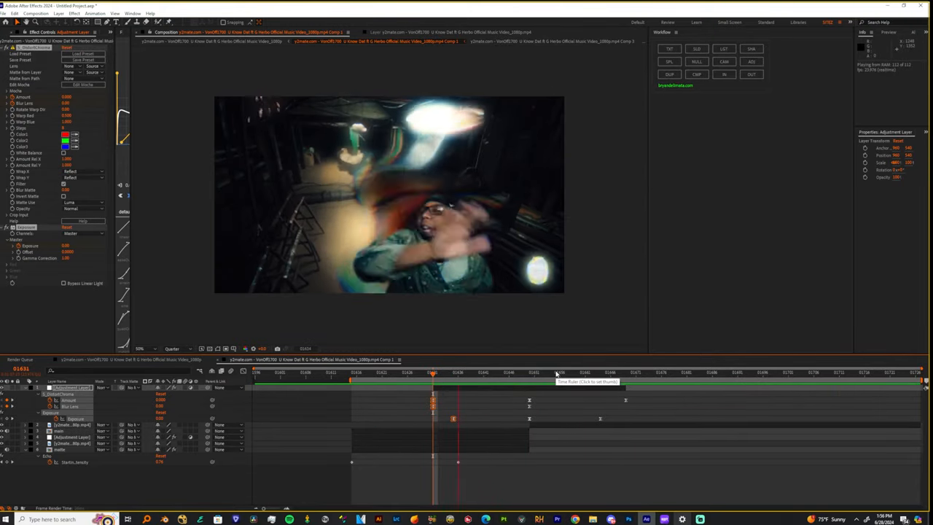
pyautogui.click(361, 379)
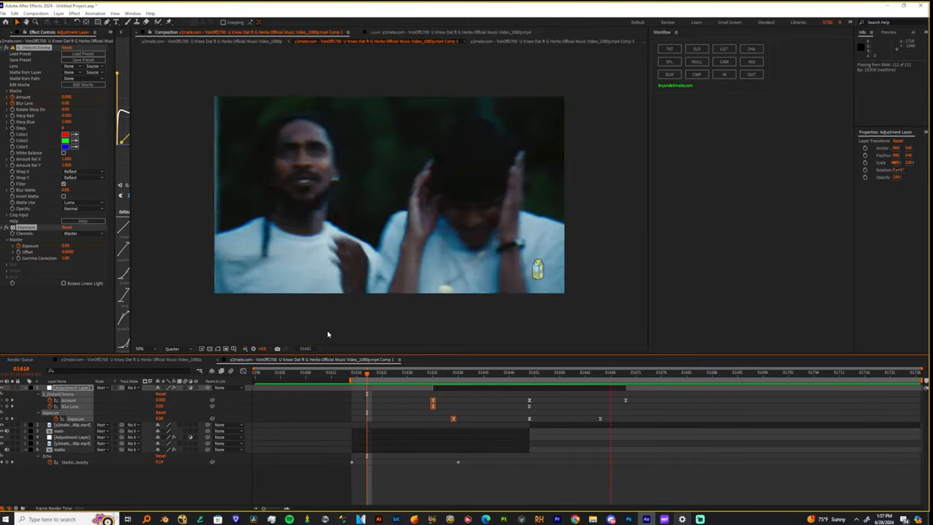
pyautogui.click(280, 381)
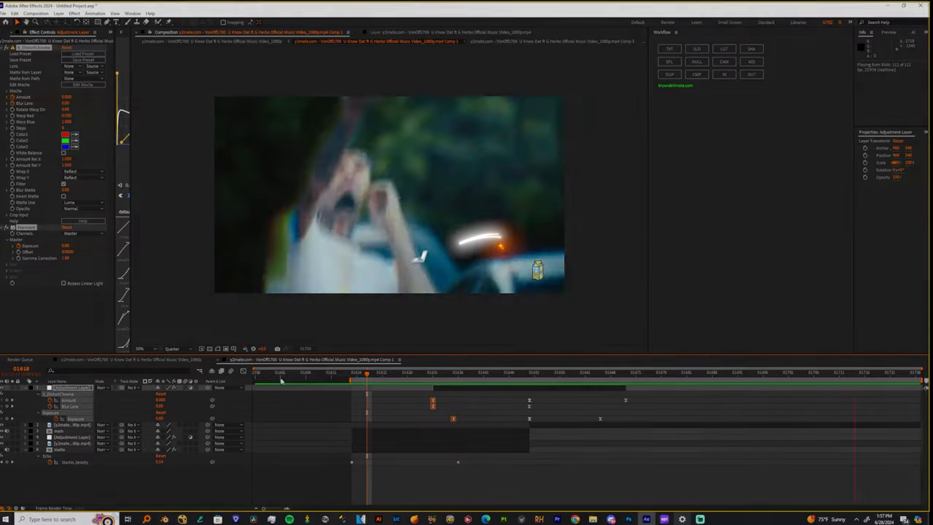